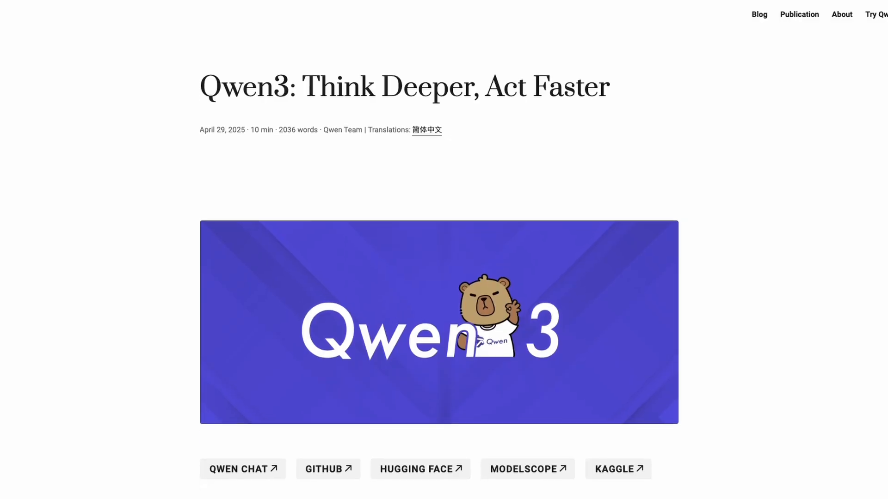
# Scroll the Qwen3 announcement to the Introduction and the Qwen3-235B-A22B benchmark table.
pyautogui.scroll(-3)
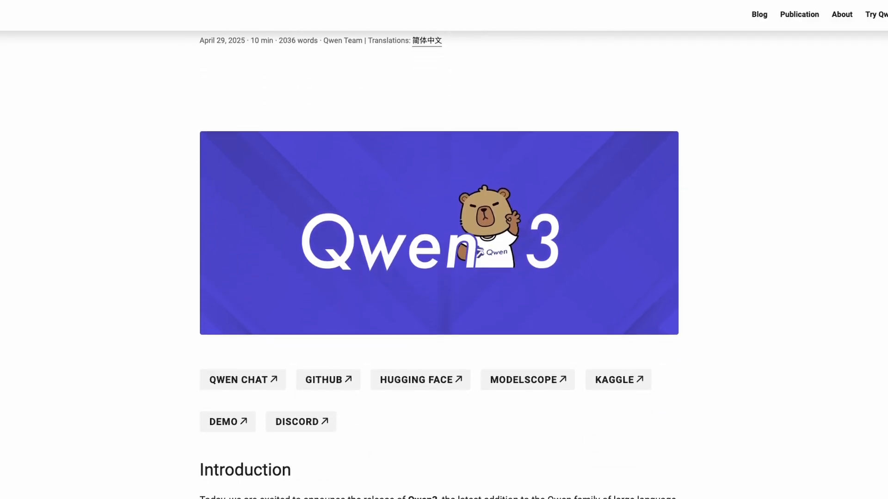
pyautogui.scroll(-3)
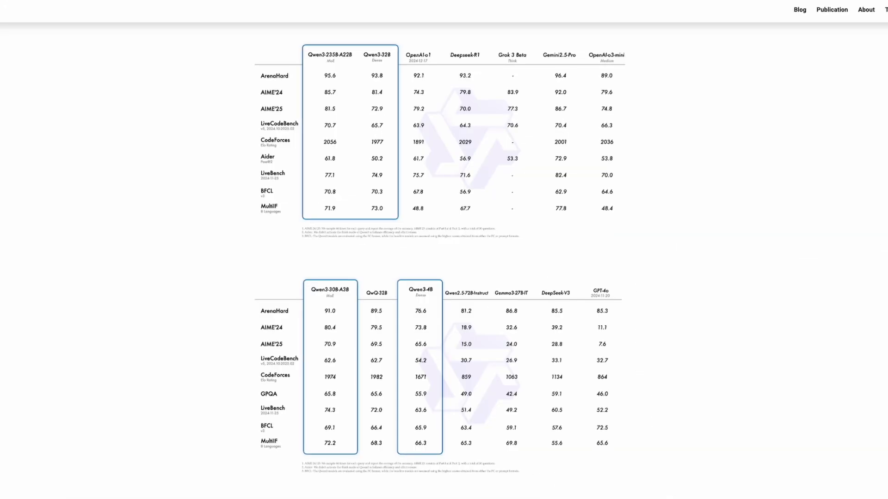
pyautogui.scroll(-3)
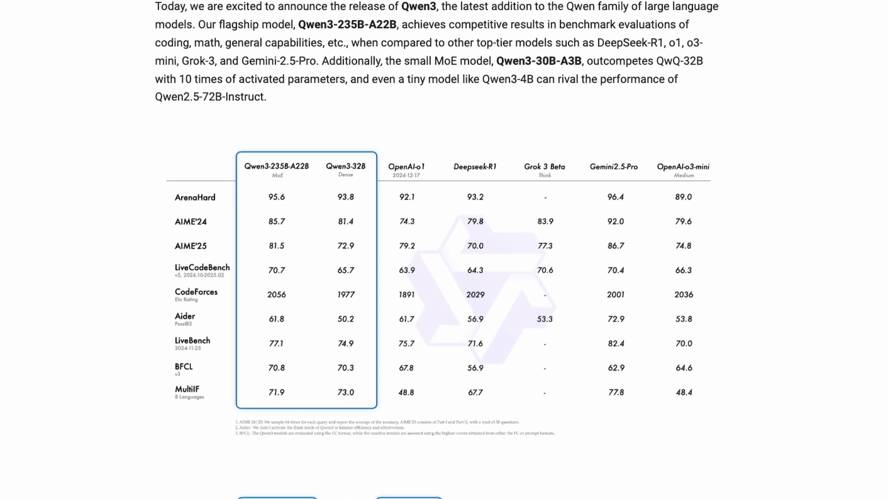
pyautogui.click(276, 270)
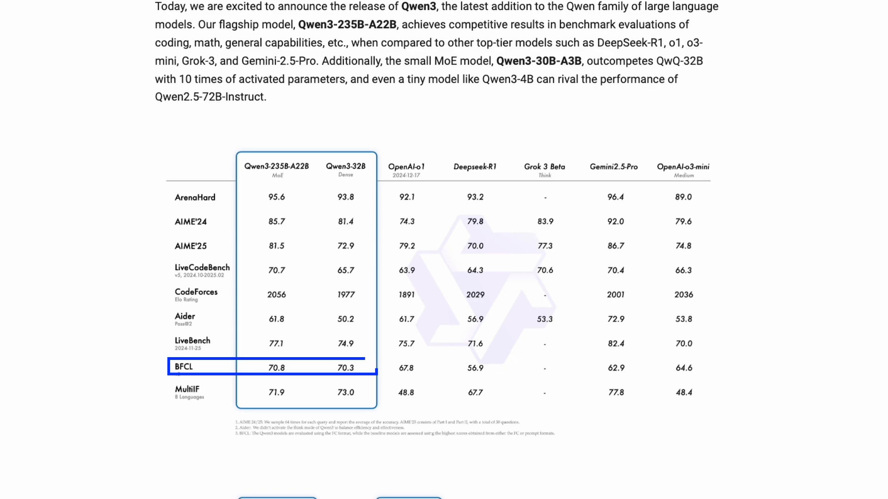
# Move past the model architecture tables to the Hybrid Thinking Modes key feature.
pyautogui.scroll(-3)
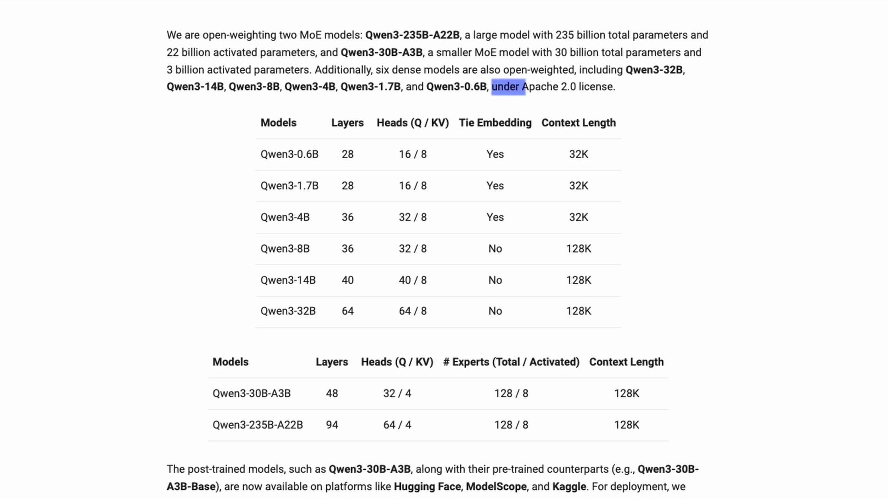
pyautogui.moveTo(493, 87); pyautogui.dragTo(620, 88)
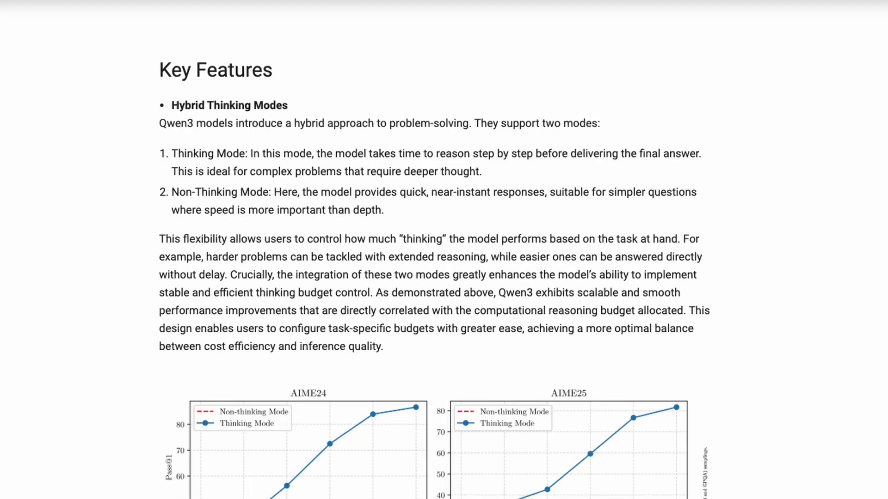
# Scroll down to the 119-language Multilingual Support table grouped by language family.
pyautogui.click(436, 162)
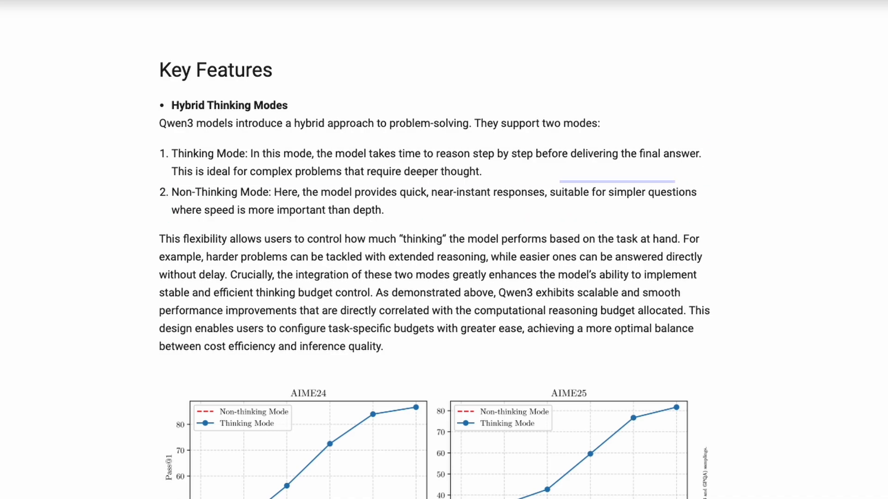
pyautogui.scroll(-3)
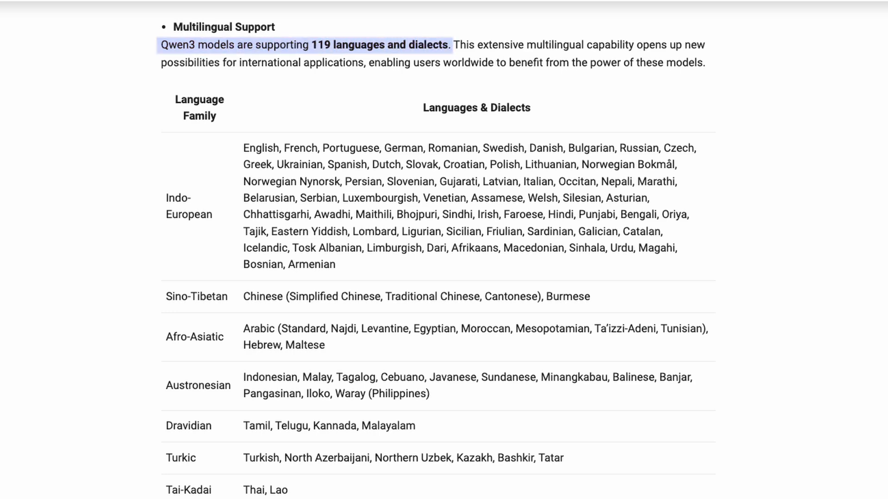
pyautogui.scroll(-3)
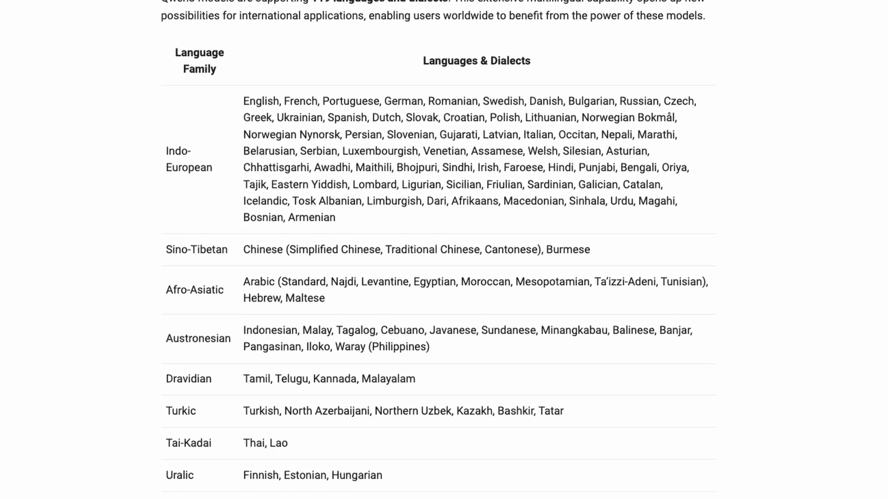
pyautogui.scroll(-3)
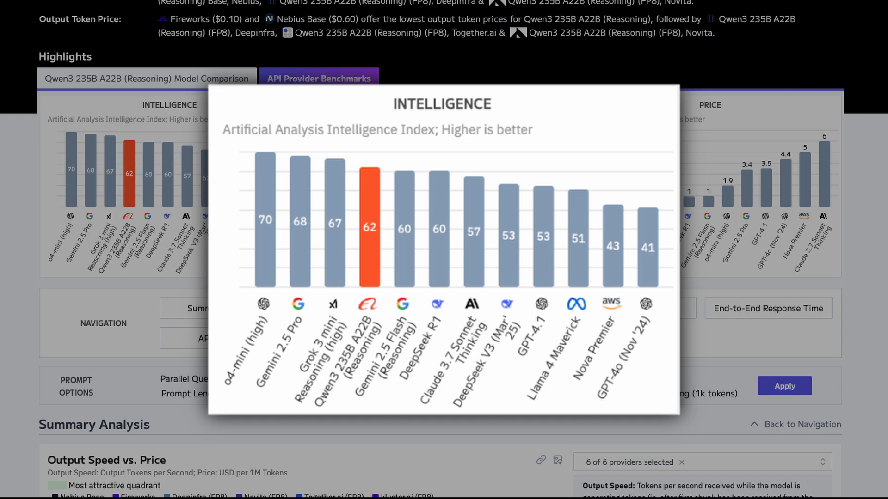
# View the Intelligence Index chart where Qwen3 235B A22B (Reasoning) scores 62.
pyautogui.click(318, 78)
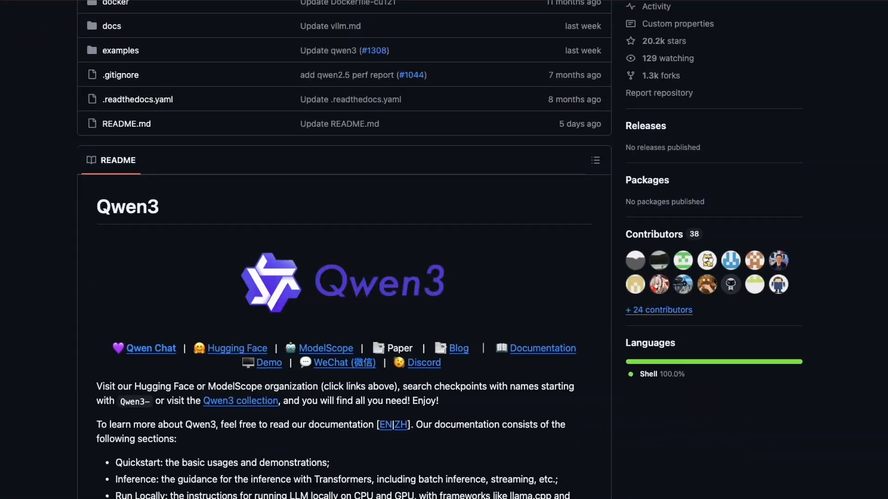
# Scroll the Qwen3 README to the llama.cpp CLI and API server commands.
pyautogui.scroll(-3)
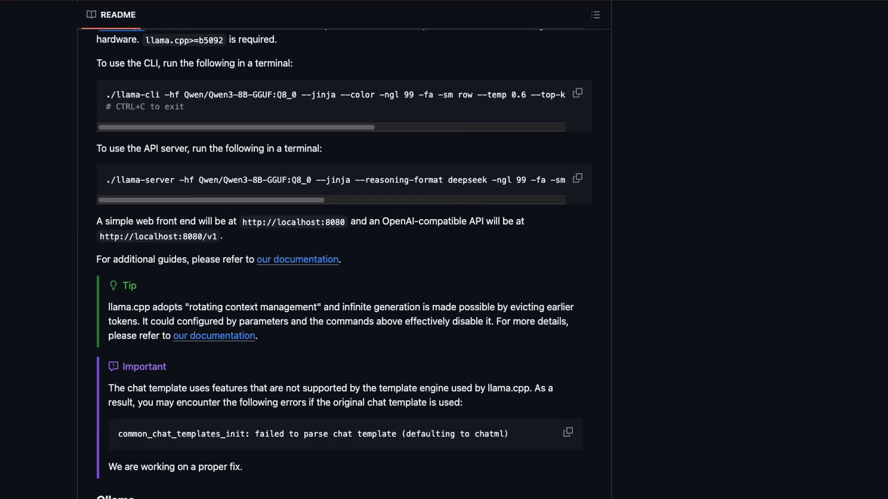
pyautogui.scroll(-3)
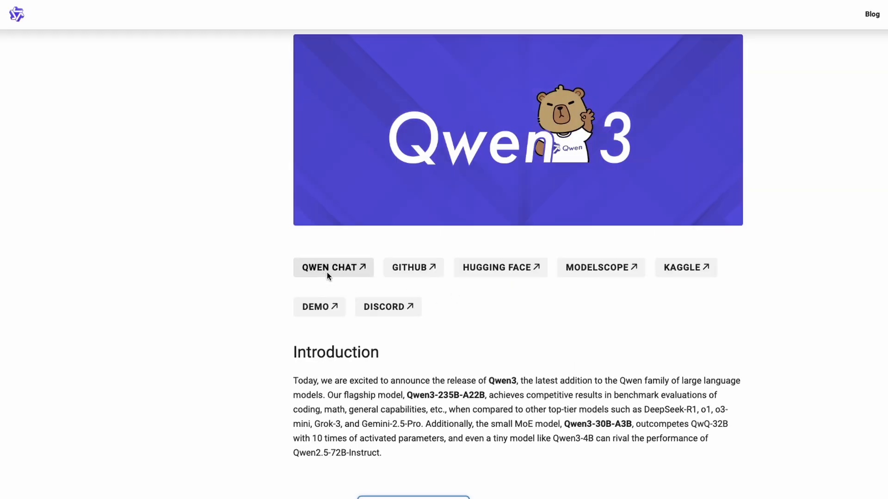
# Ask Qwen3-235B-A22B, with Thinking on, about creatine's health benefits and potential risks.
pyautogui.click(329, 267)
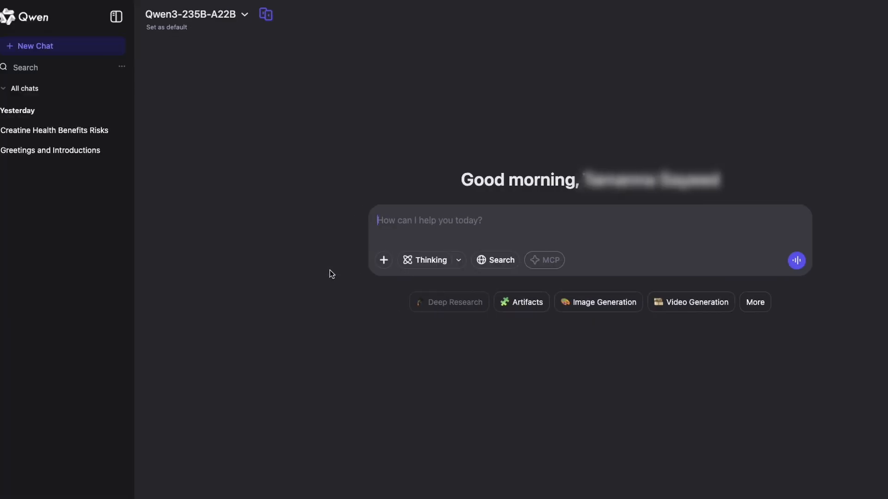
pyautogui.click(194, 15)
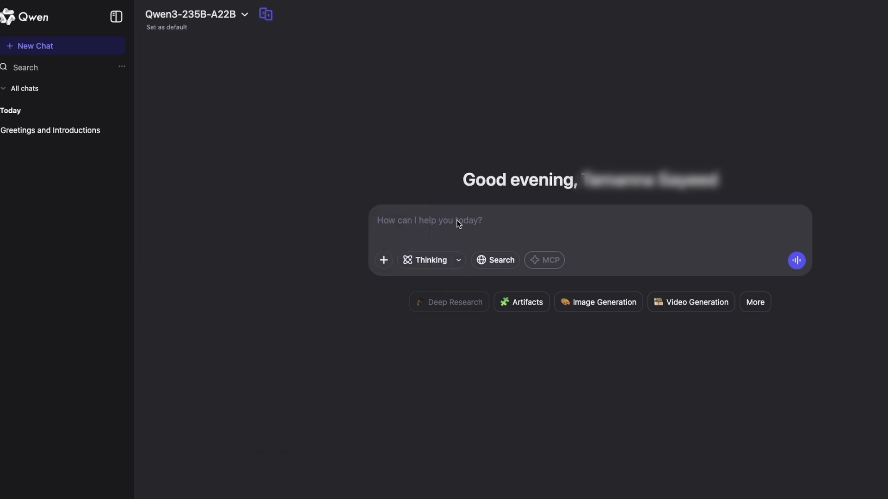
pyautogui.write('the health benefits and potential risks of creatine.')
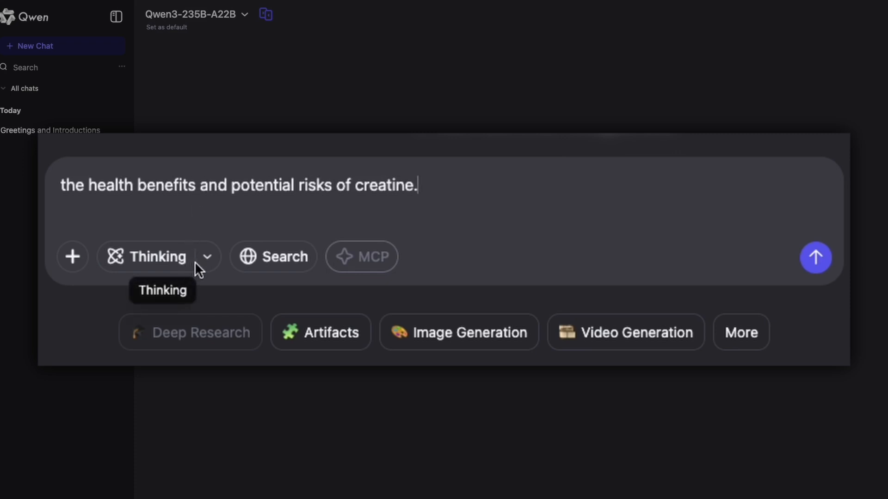
pyautogui.click(159, 257)
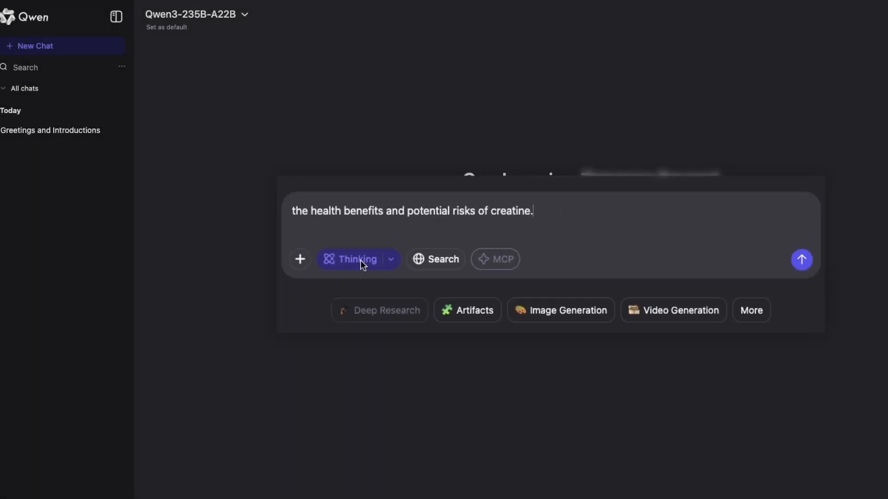
pyautogui.click(801, 259)
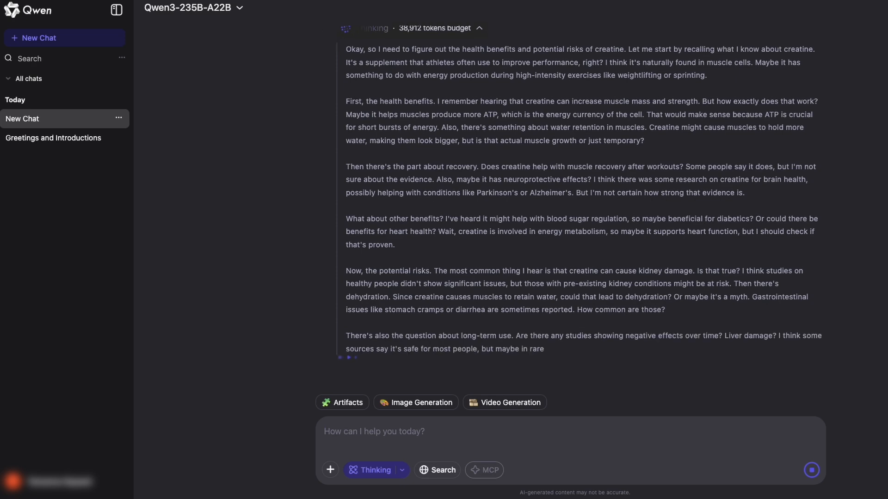
pyautogui.scroll(-3)
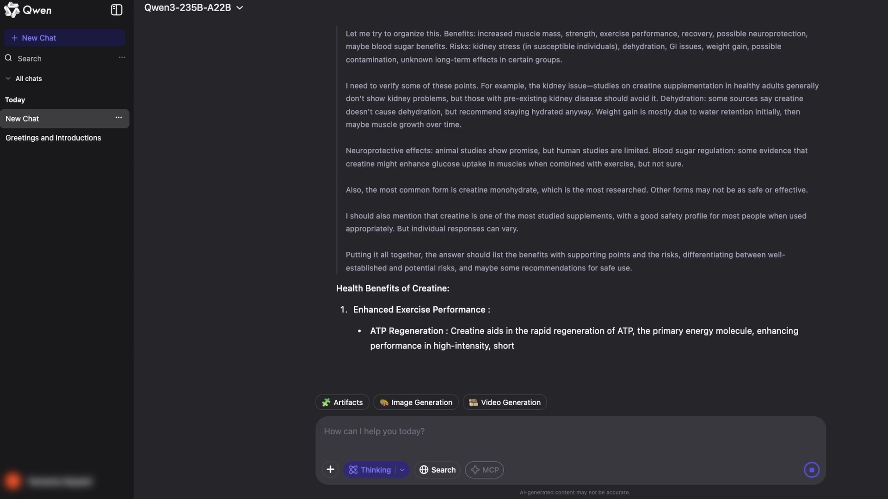
pyautogui.scroll(-3)
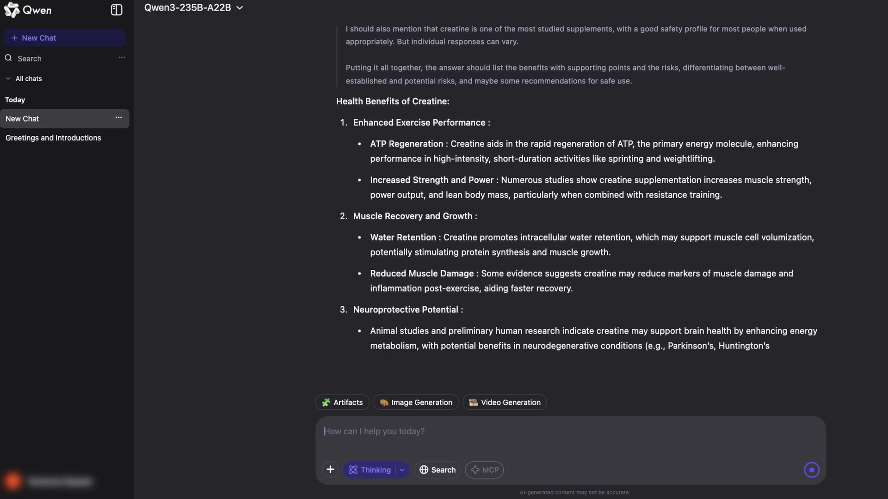
pyautogui.scroll(-3)
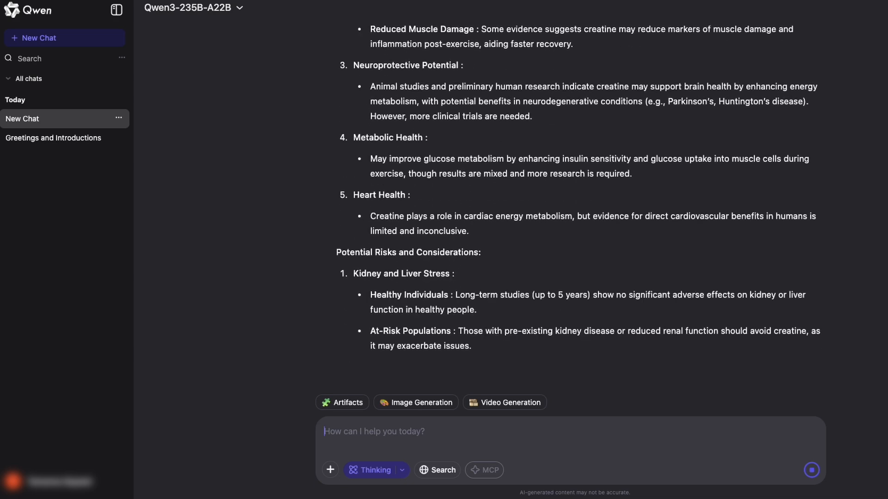
pyautogui.scroll(-3)
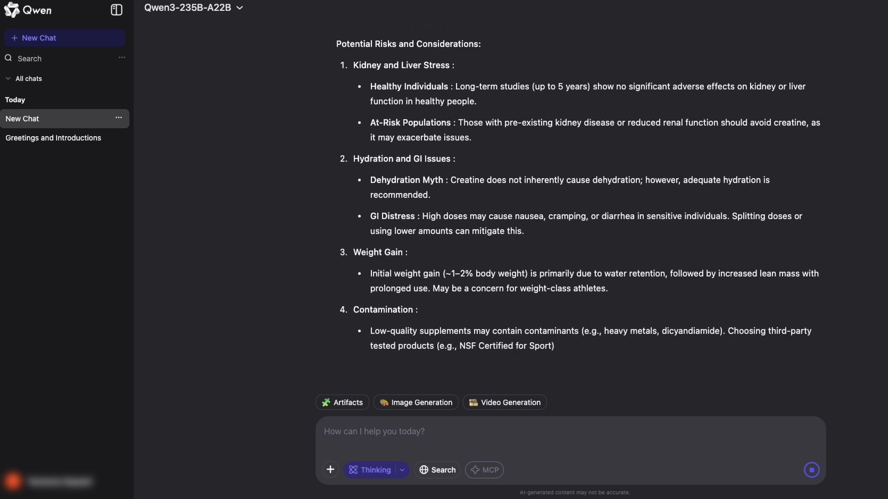
pyautogui.scroll(-3)
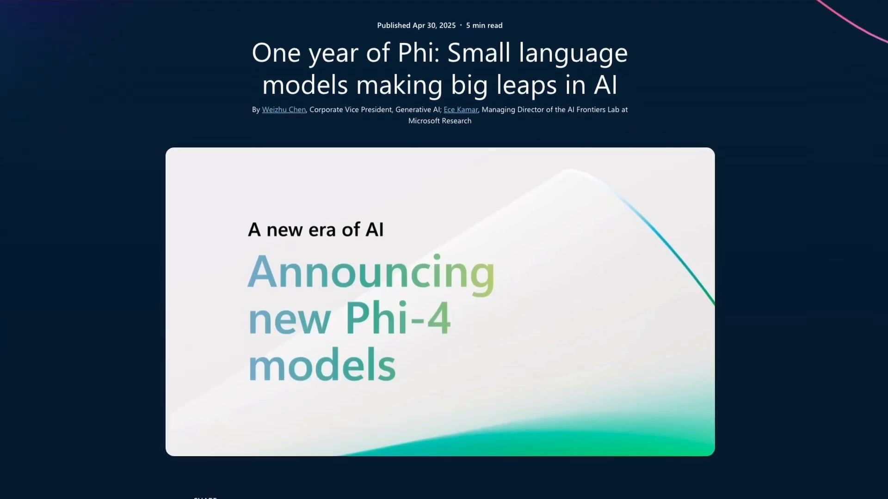
# Scroll the Phi-4 reasoning post past its benchmark figures to the Phi-4-mini-reasoning section.
pyautogui.scroll(-3)
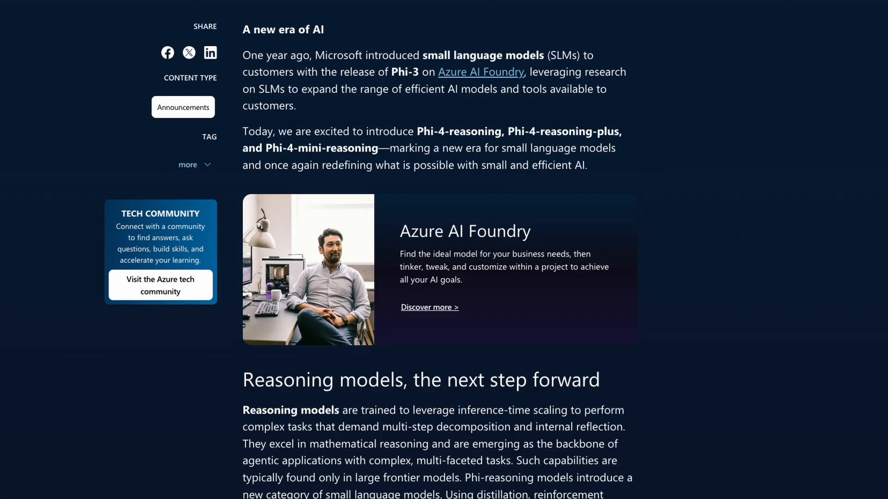
pyautogui.scroll(-3)
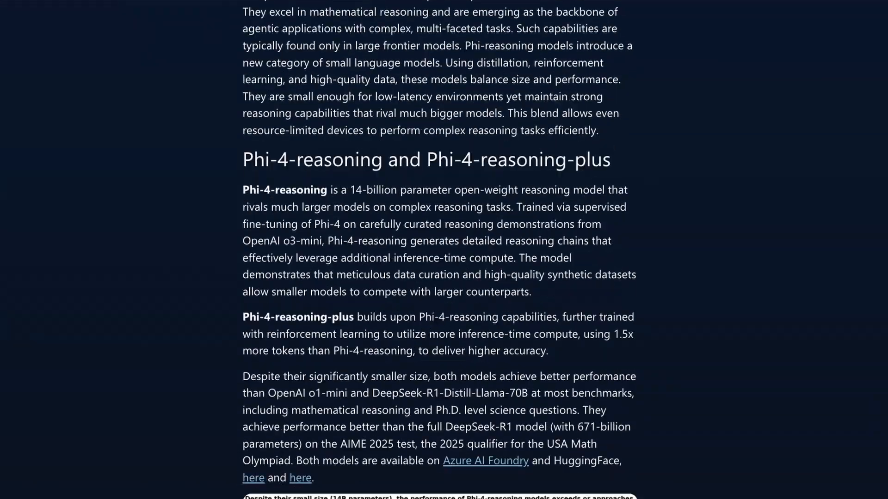
pyautogui.scroll(-3)
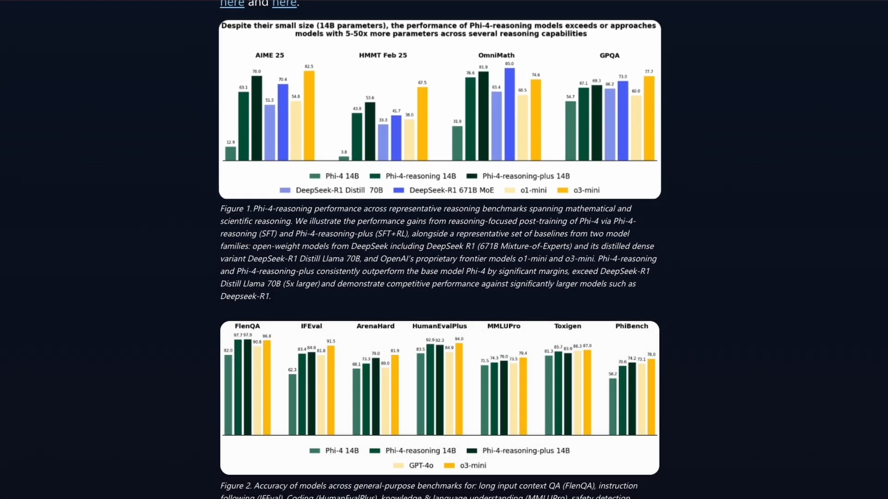
pyautogui.scroll(-3)
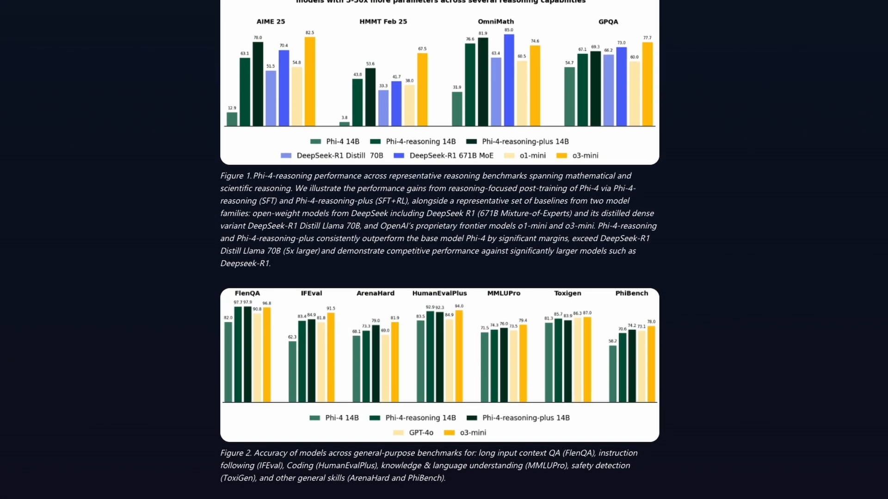
pyautogui.scroll(-3)
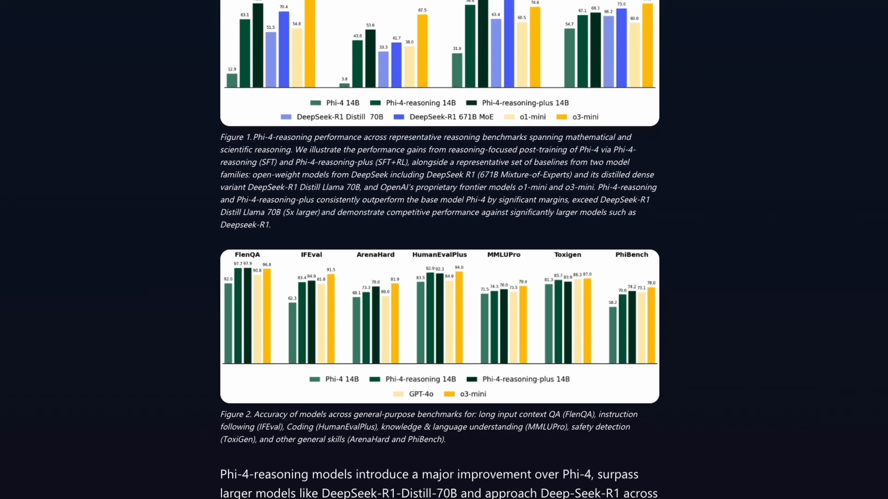
pyautogui.scroll(-3)
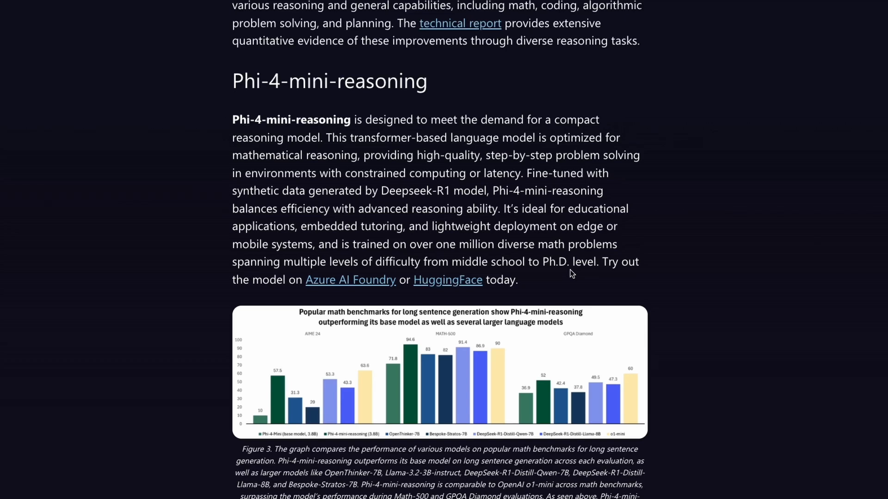
pyautogui.click(447, 280)
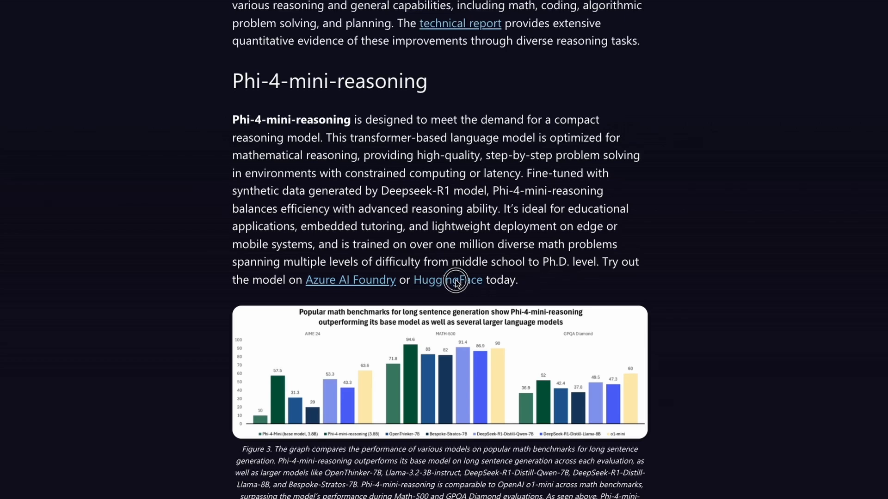
# Browse the microsoft/Phi-4-mini-reasoning model card down to the Spaces using the model.
pyautogui.click(448, 279)
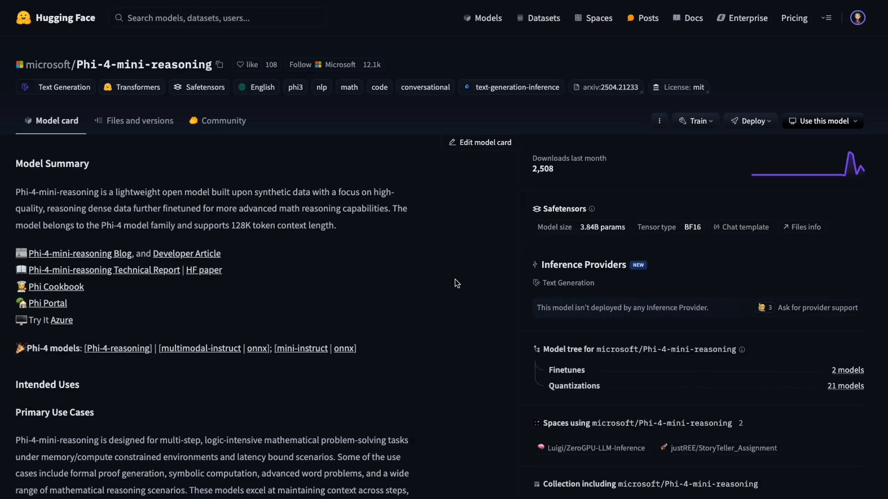
pyautogui.scroll(-3)
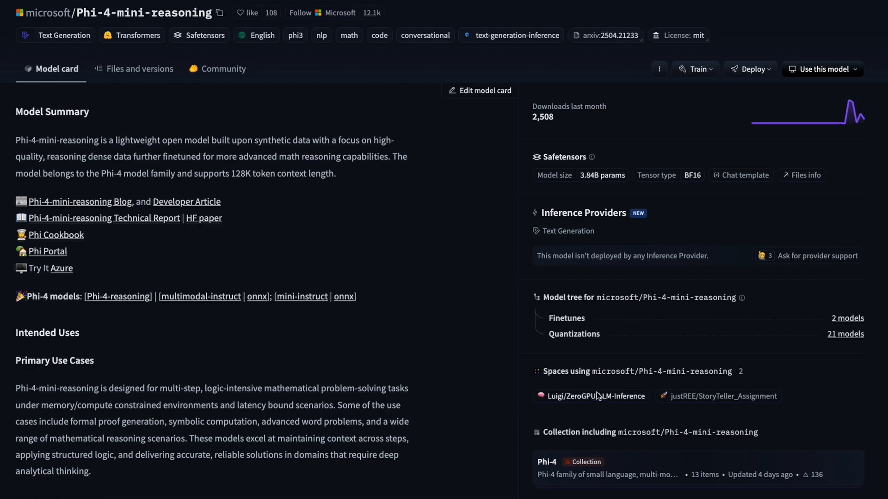
pyautogui.click(593, 396)
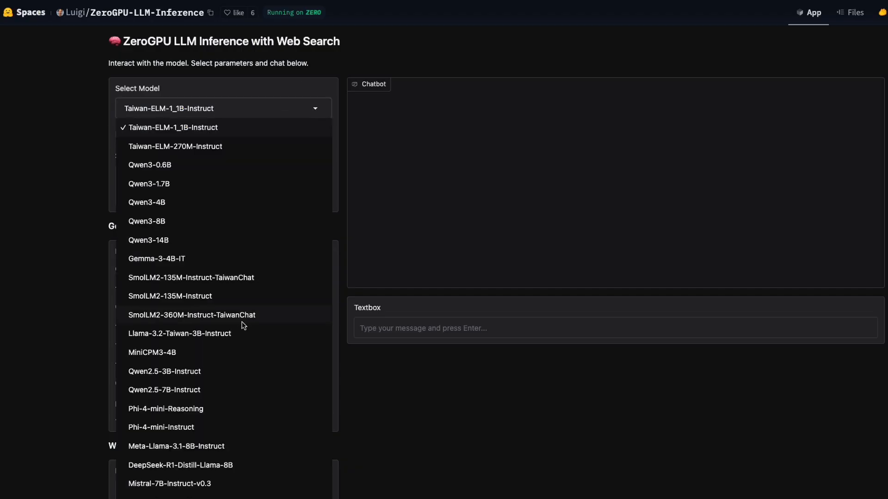
# Open the ZeroGPU LLM Inference Space's model dropdown to pick a chat model.
pyautogui.click(166, 408)
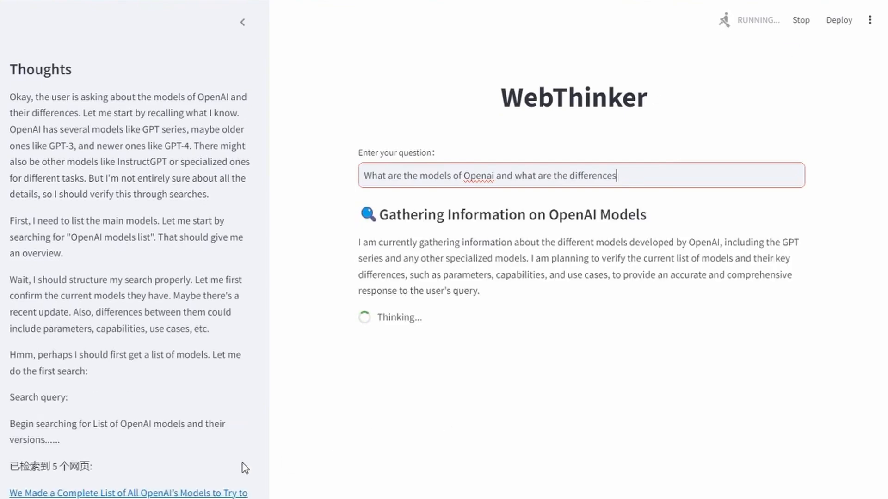
pyautogui.moveTo(255, 460)
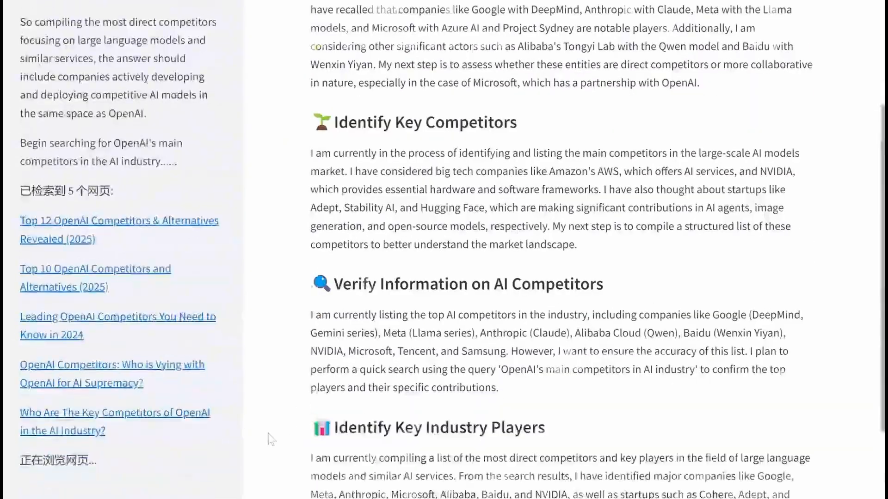
# Scroll WebThinker's Thoughts panel and research steps on OpenAI's main competitors.
pyautogui.scroll(-3)
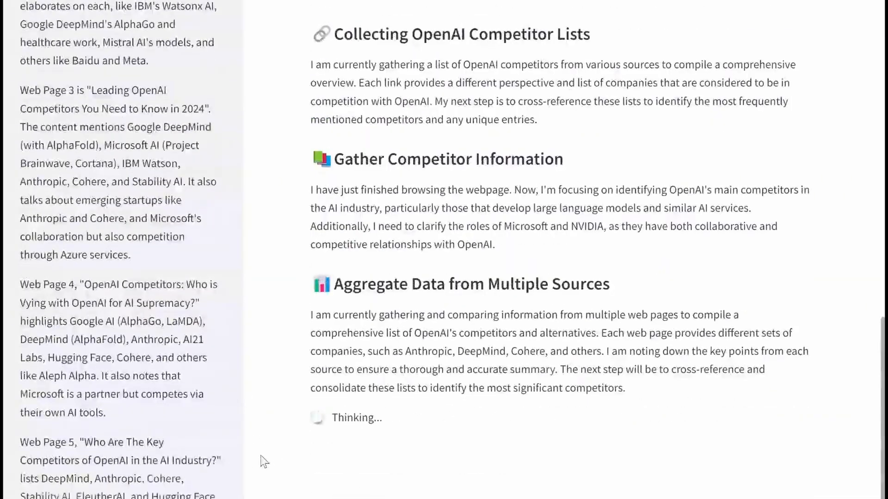
pyautogui.scroll(-3)
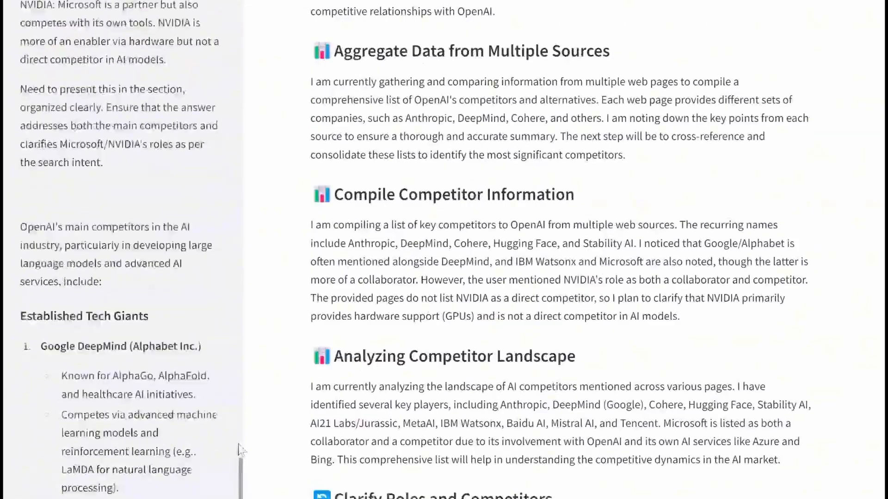
pyautogui.scroll(-3)
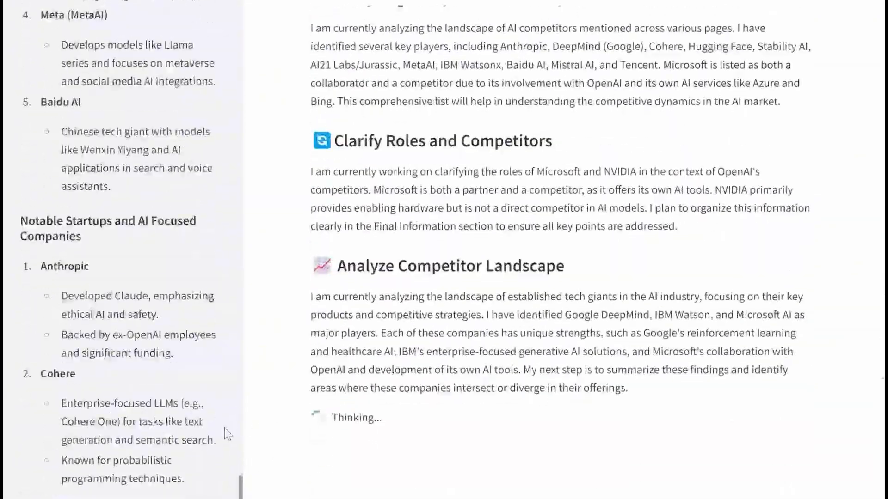
pyautogui.scroll(-3)
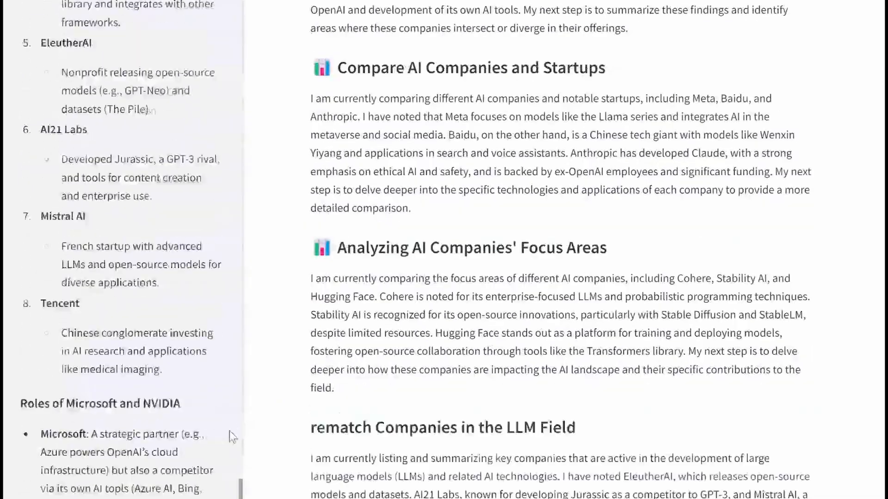
pyautogui.scroll(-3)
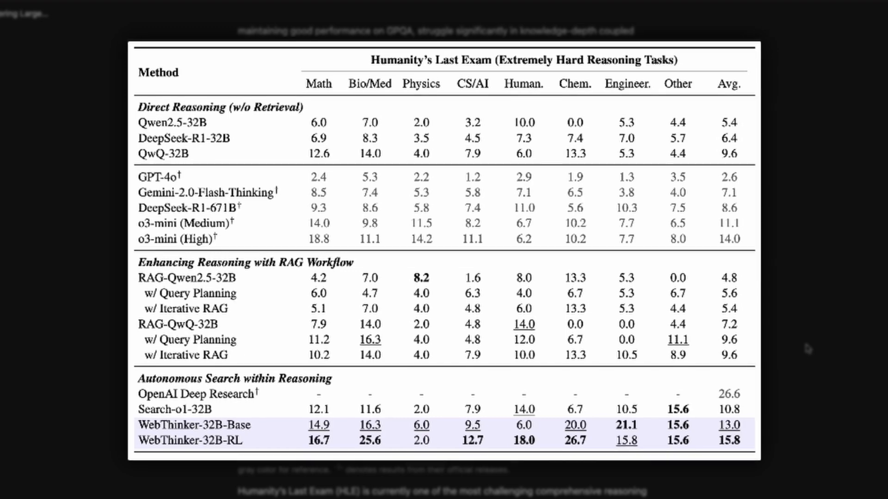
# Scroll down to the Humanity's Last Exam table comparing WebThinker-32B with other reasoning models.
pyautogui.scroll(-3)
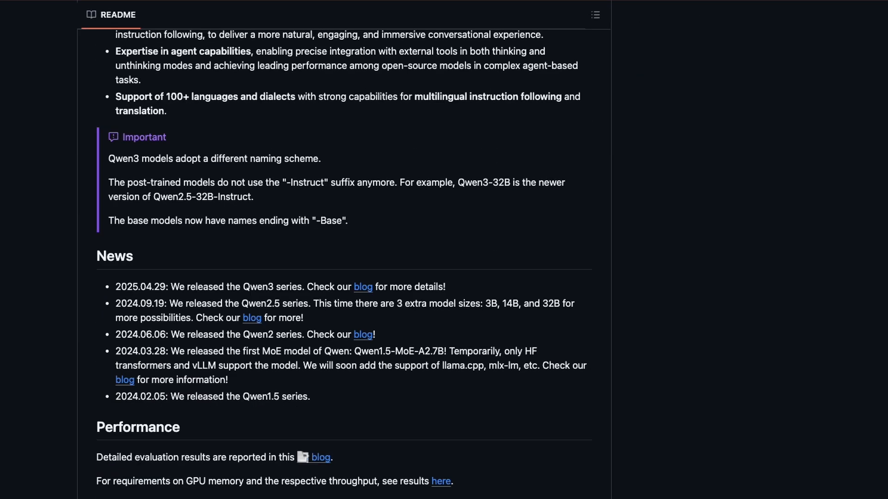
# Scroll through the Qwen3 README and the WebThinker README's benchmark charts and framework diagram.
pyautogui.scroll(-3)
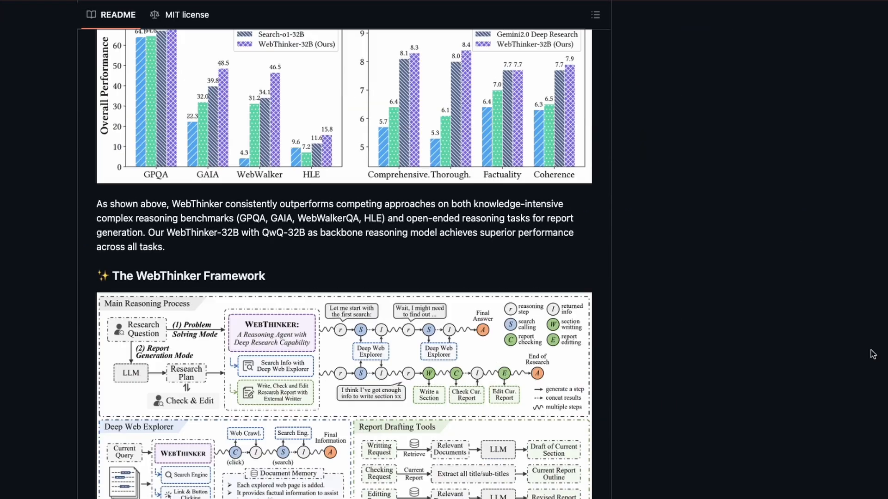
pyautogui.scroll(-3)
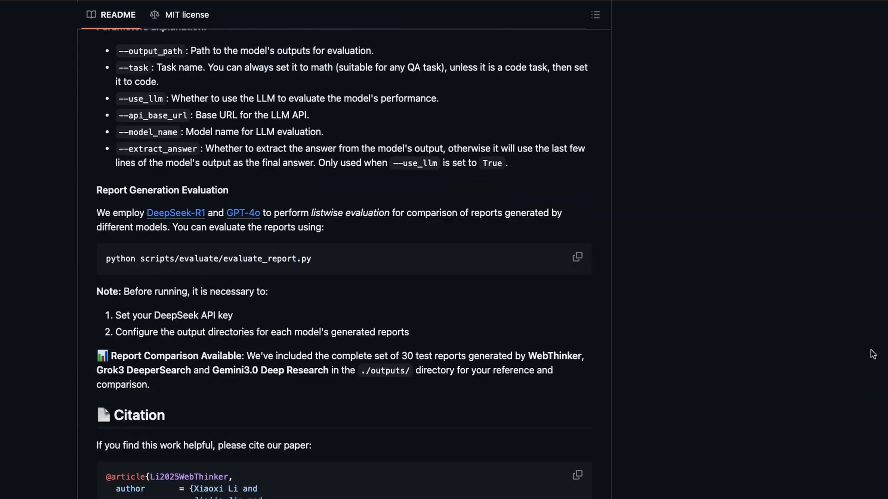